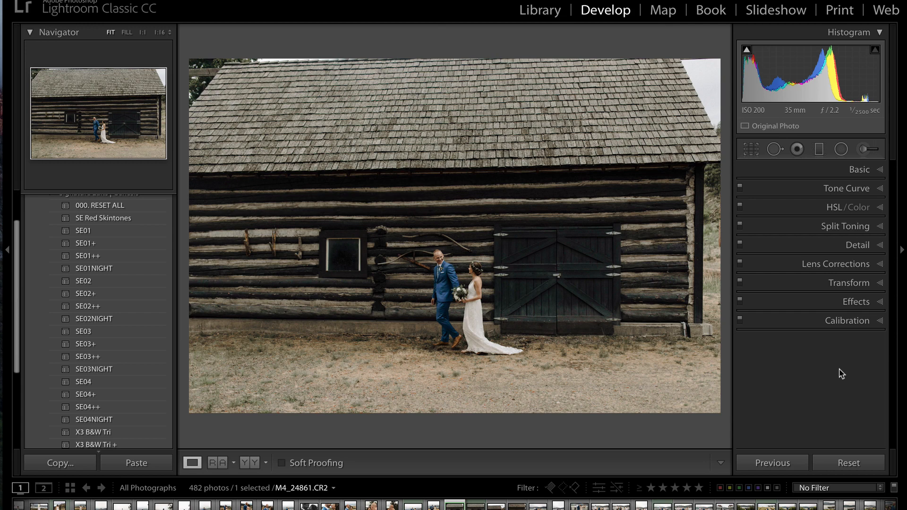
{"action": "mouse_move", "coordinate": [471, 342]}
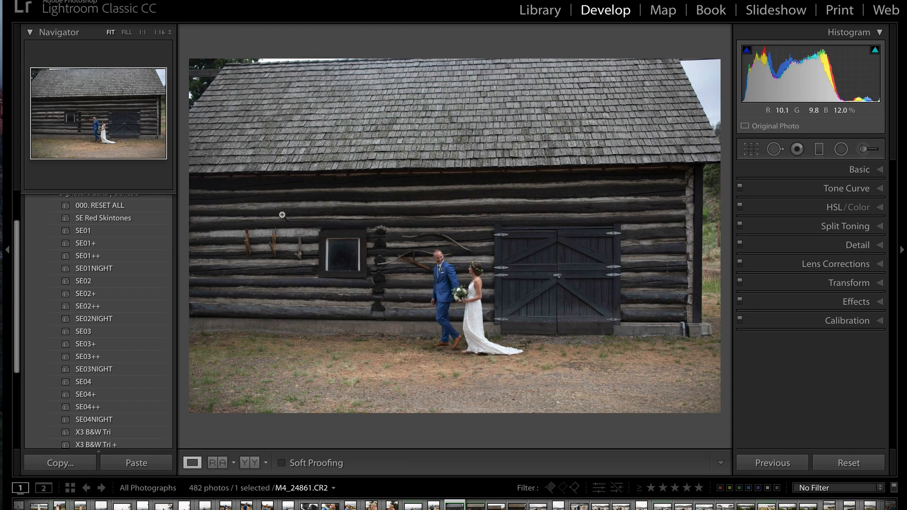
Open the Crop Overlay tool to start leveling the barn photo along its eave.
{"action": "left_click", "coordinate": [83, 332]}
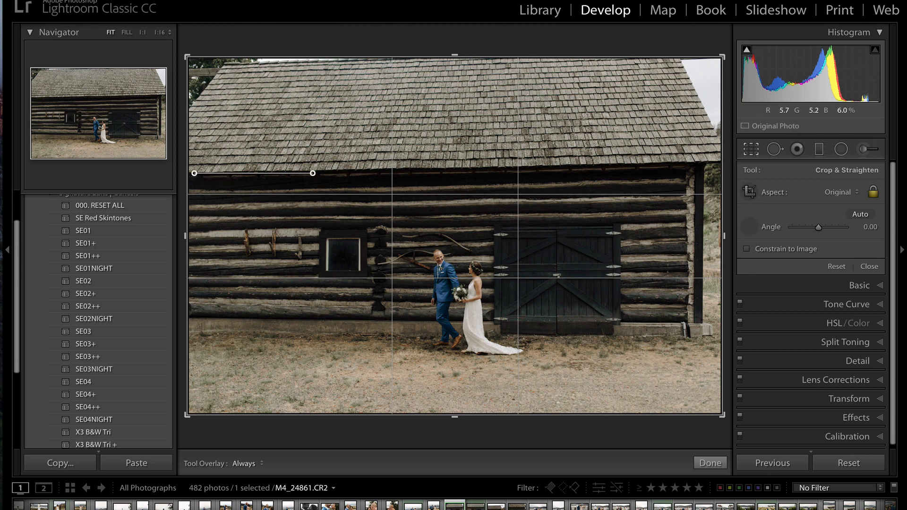
Level the barn photo with a straighten line along the eave and apply the crop.
{"action": "left_click_drag", "start_coordinate": [312, 174], "coordinate": [732, 160]}
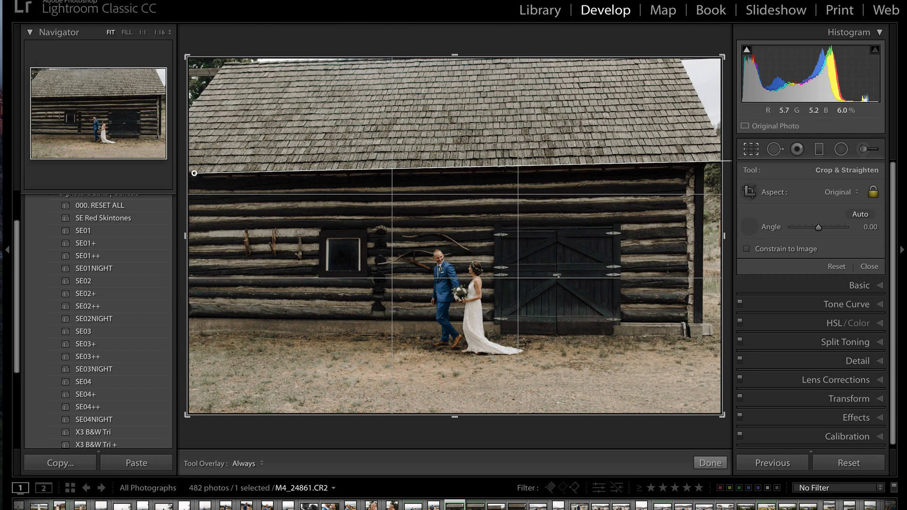
{"action": "left_click_drag", "start_coordinate": [838, 227], "coordinate": [848, 226]}
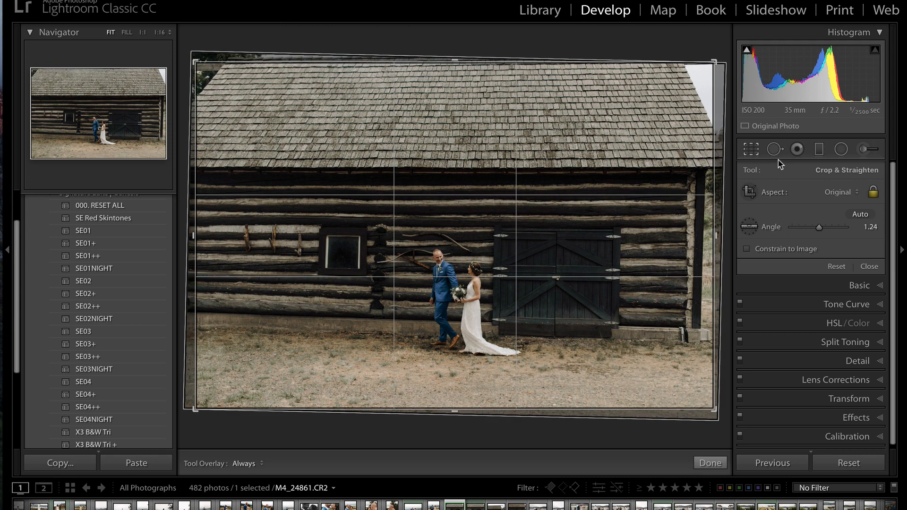
{"action": "mouse_move", "coordinate": [678, 182]}
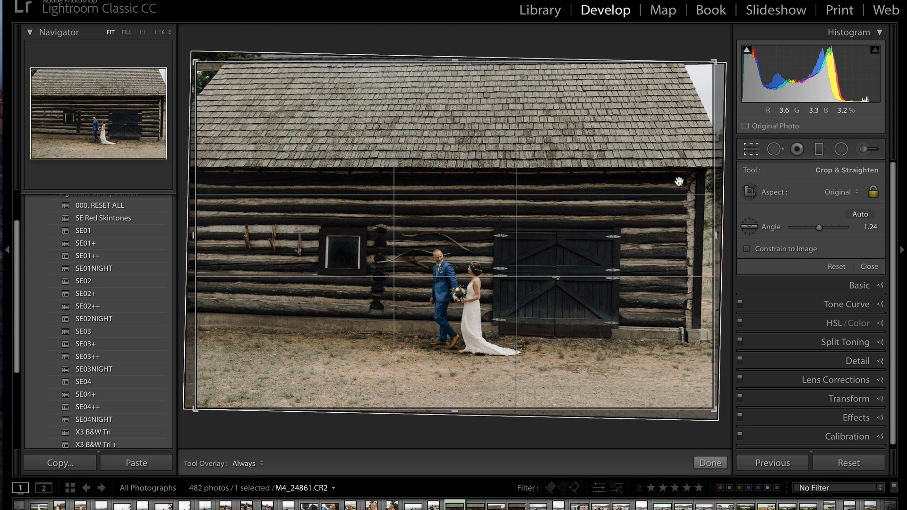
{"action": "mouse_move", "coordinate": [428, 212]}
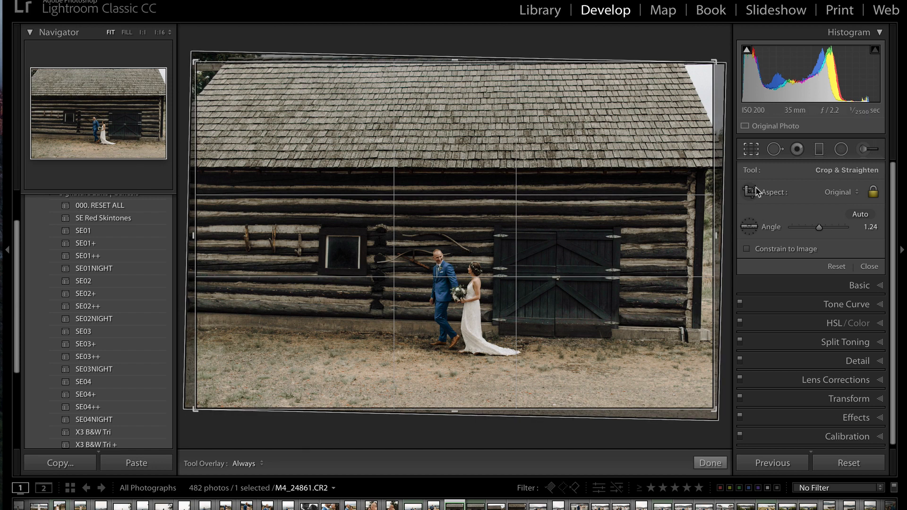
{"action": "left_click", "coordinate": [710, 463]}
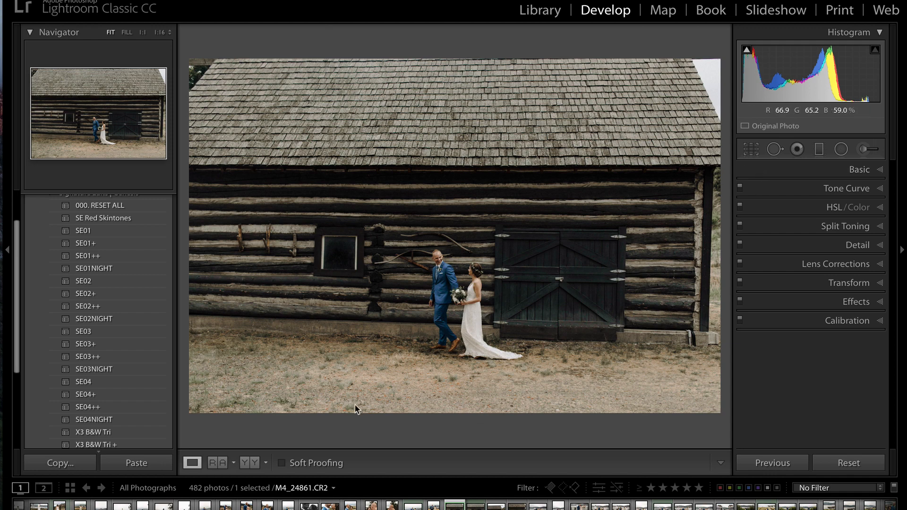
Re-straighten the photo along the barn's base and apply the new rotation and crop.
{"action": "left_click", "coordinate": [751, 149]}
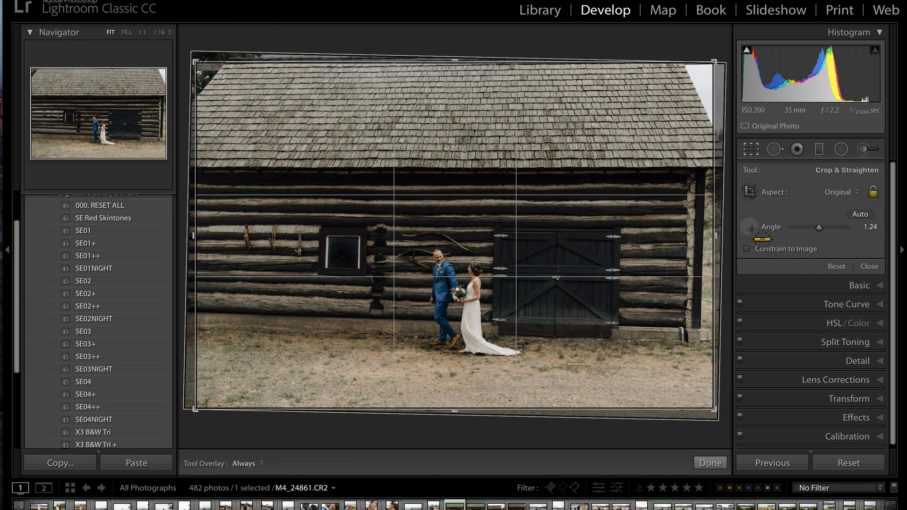
{"action": "left_click_drag", "start_coordinate": [205, 324], "coordinate": [567, 359]}
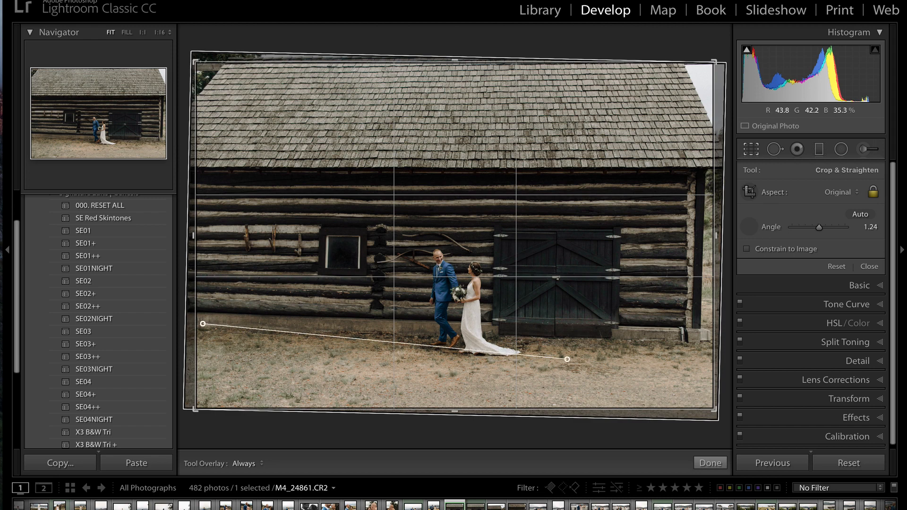
{"action": "left_click", "coordinate": [708, 463]}
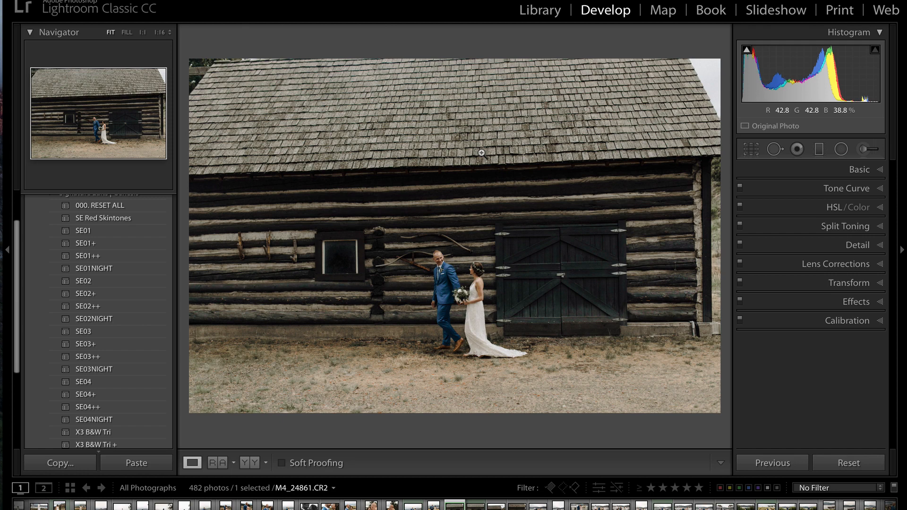
Reset the barn photo's rotation and crop, then choose Guided in the Transform panel.
{"action": "left_click", "coordinate": [751, 149]}
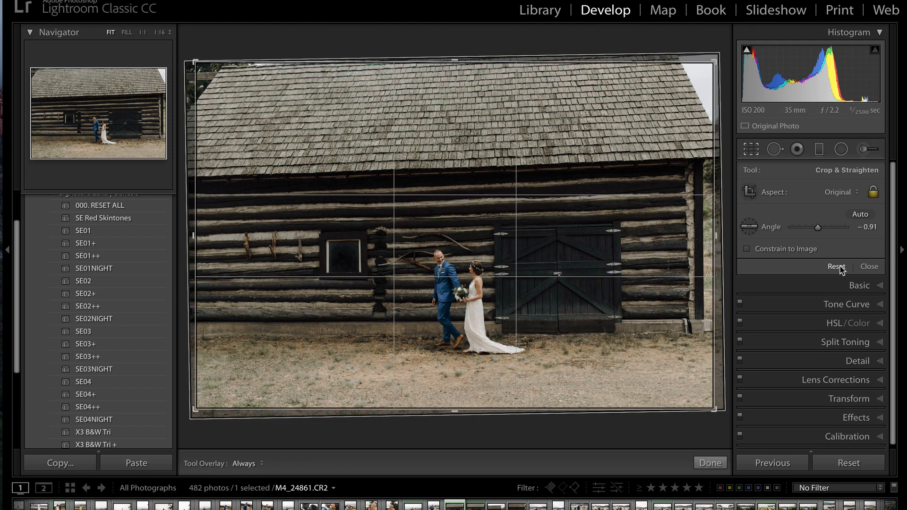
{"action": "left_click", "coordinate": [709, 463]}
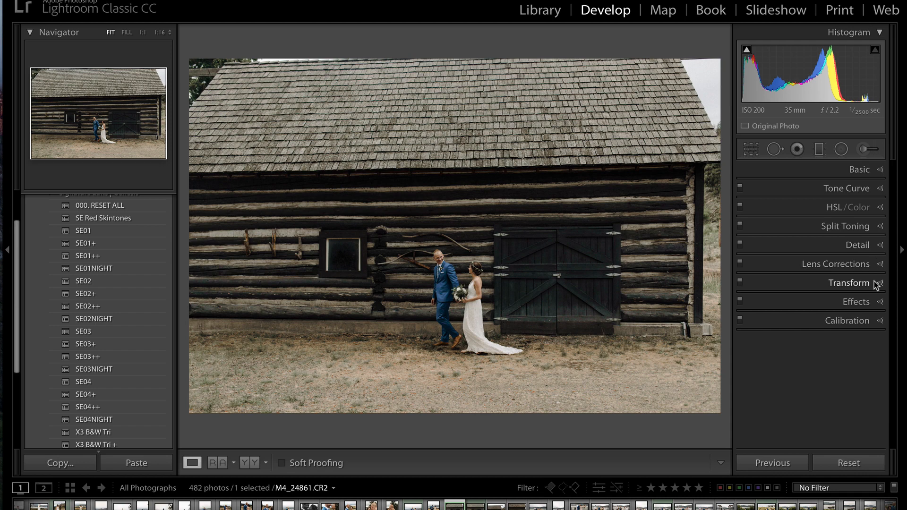
{"action": "left_click", "coordinate": [849, 283]}
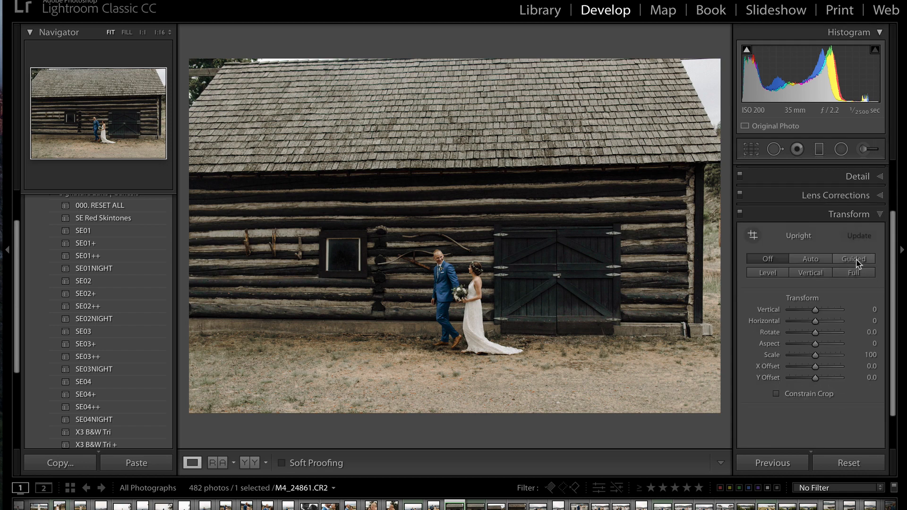
{"action": "left_click", "coordinate": [853, 259]}
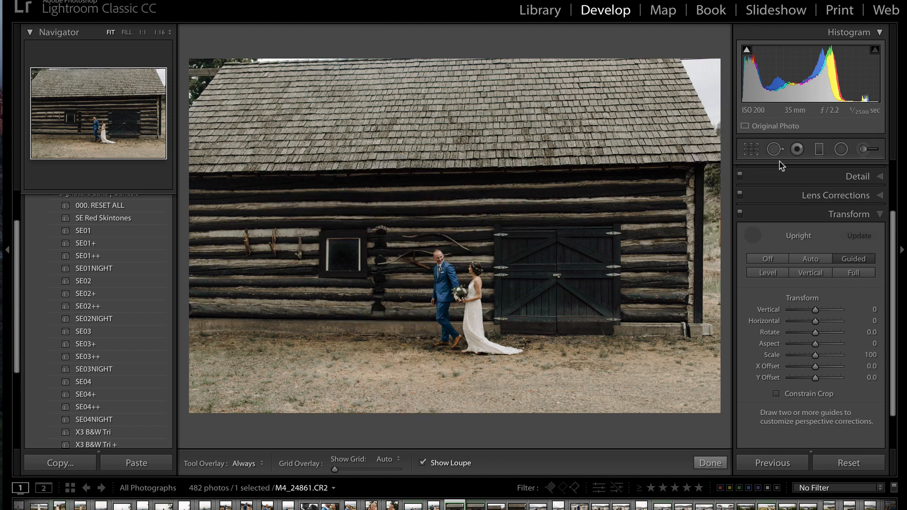
{"action": "mouse_move", "coordinate": [268, 234]}
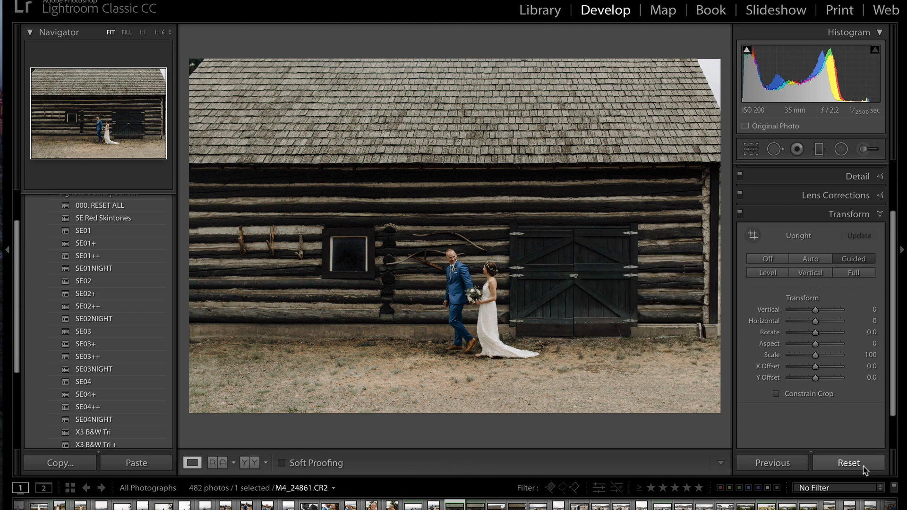
{"action": "left_click", "coordinate": [848, 463]}
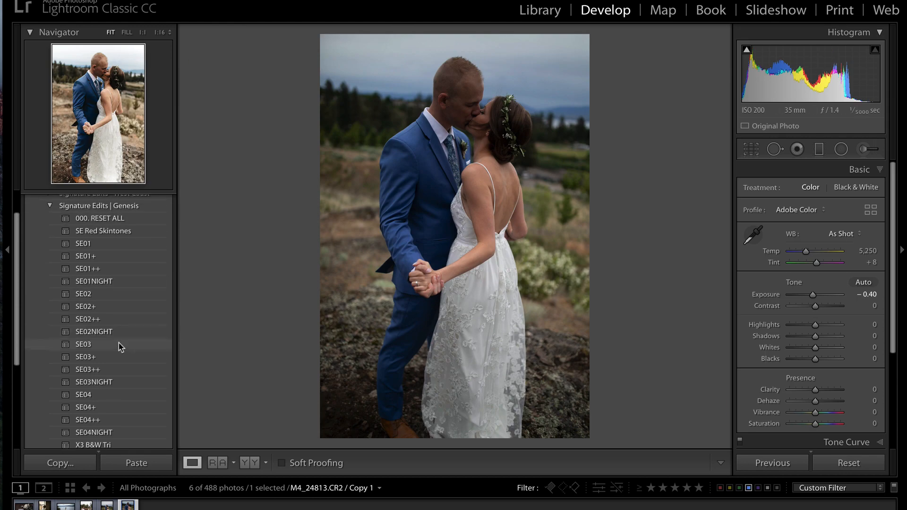
Apply the Signature Edits Genesis SE03 preset to the couple-on-hilltop photo.
{"action": "left_click", "coordinate": [83, 344]}
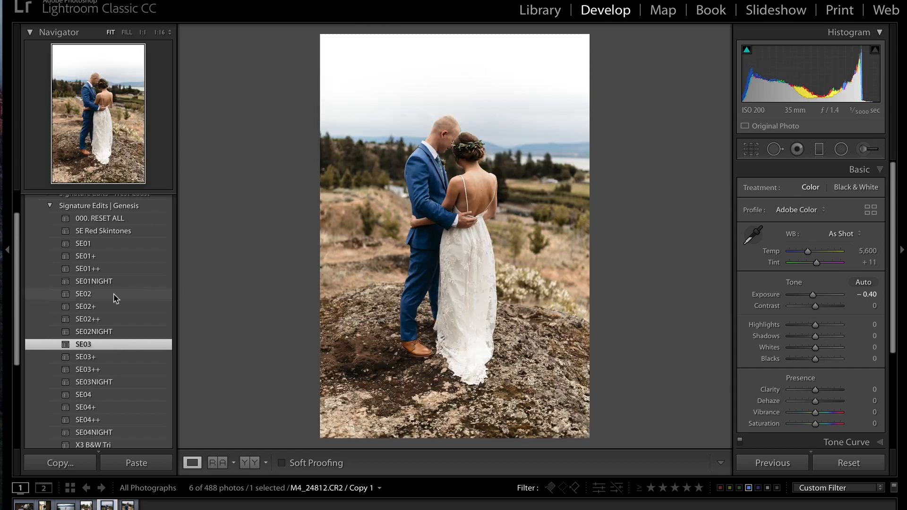